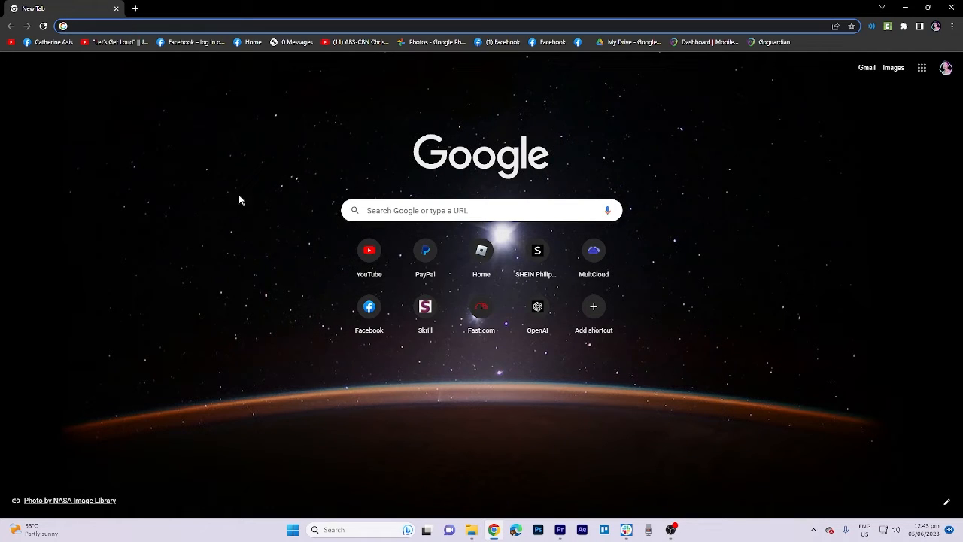
mouse_move(852, 25)
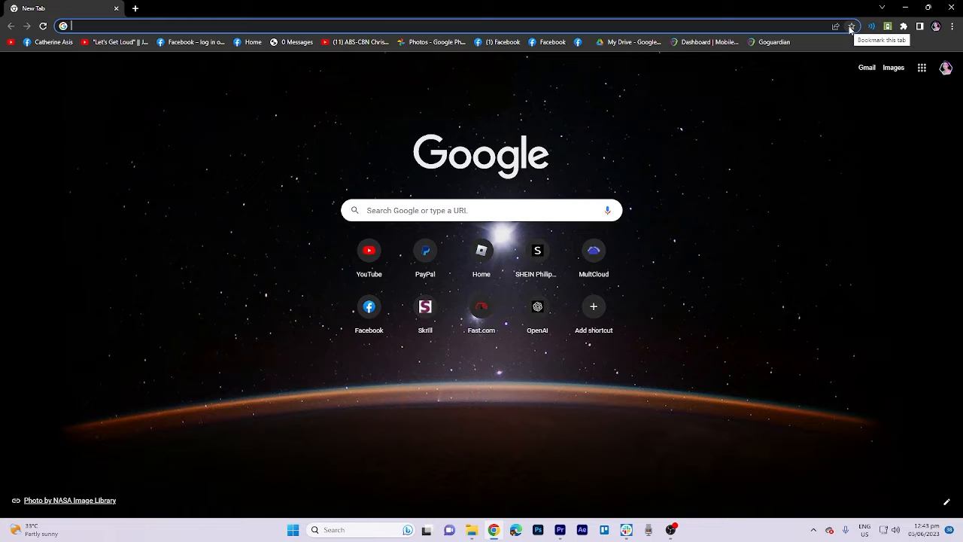
Save the new-tab page as a bookmark named 'Goguardian' in the Bookmarks bar
left_click(851, 26)
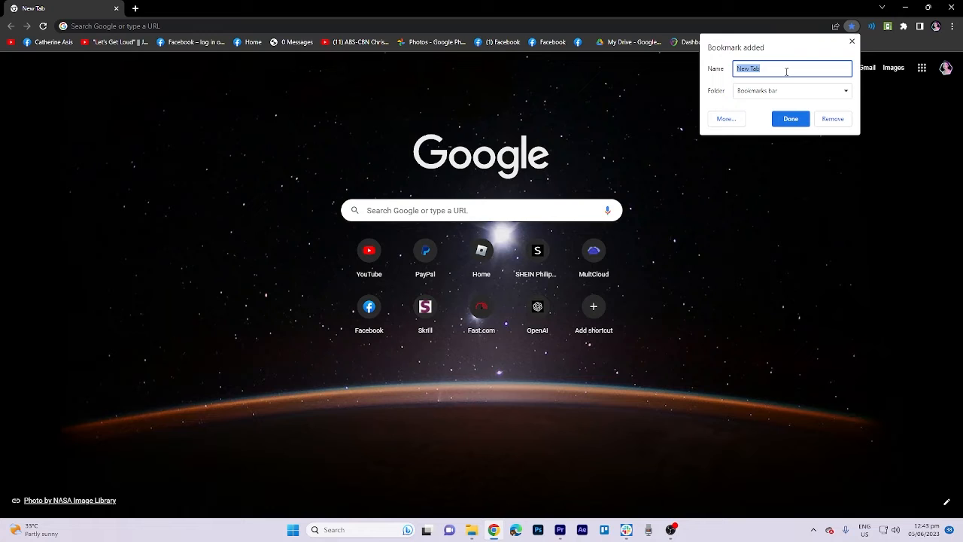
type("Gogu")
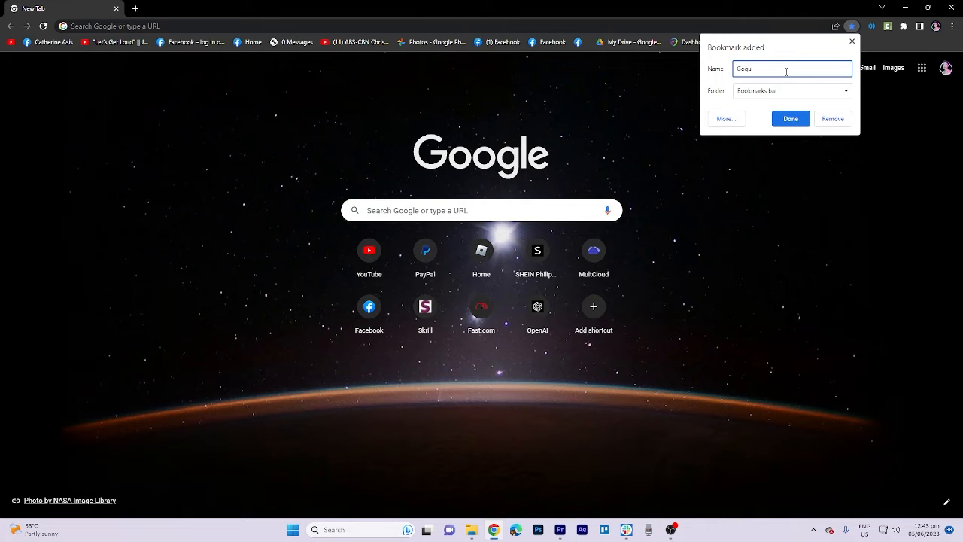
left_click(790, 117)
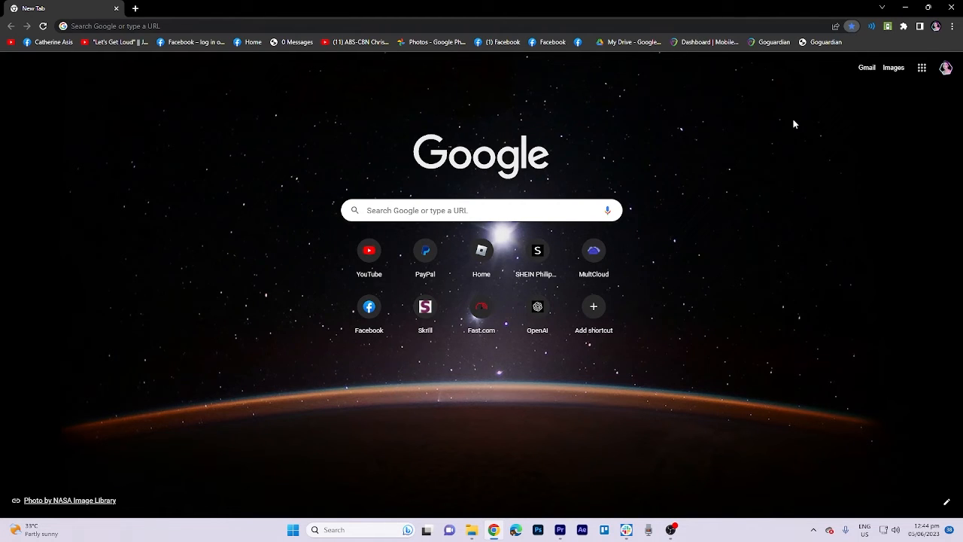
left_click(481, 26)
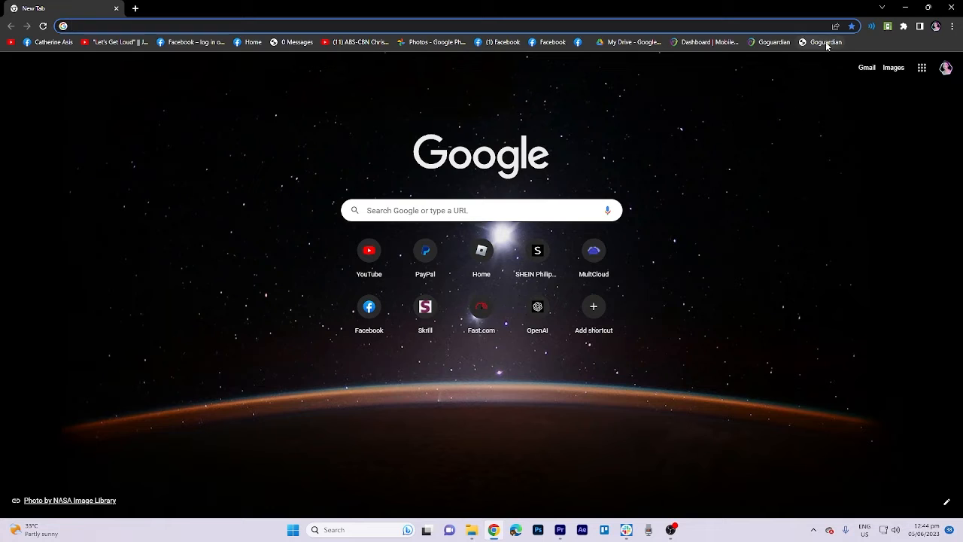
mouse_move(819, 47)
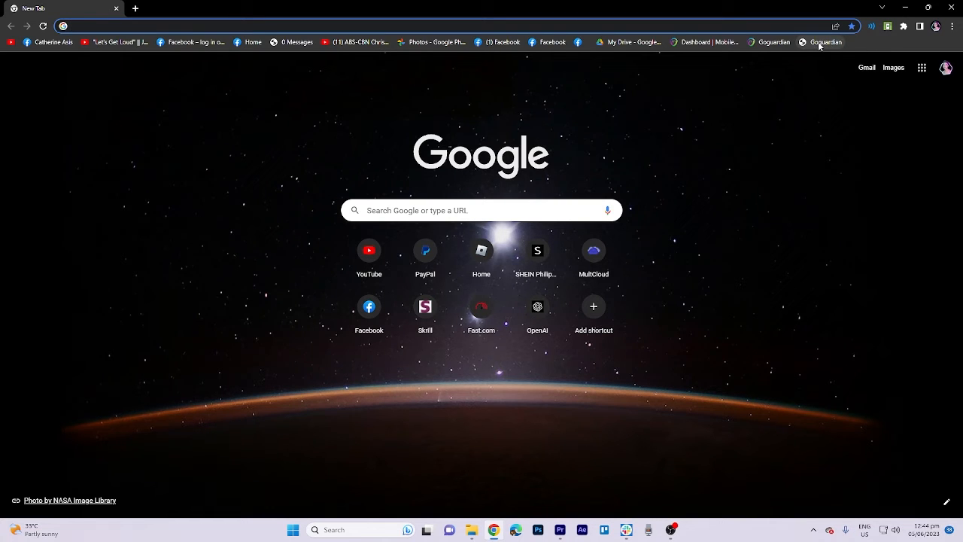
mouse_move(824, 42)
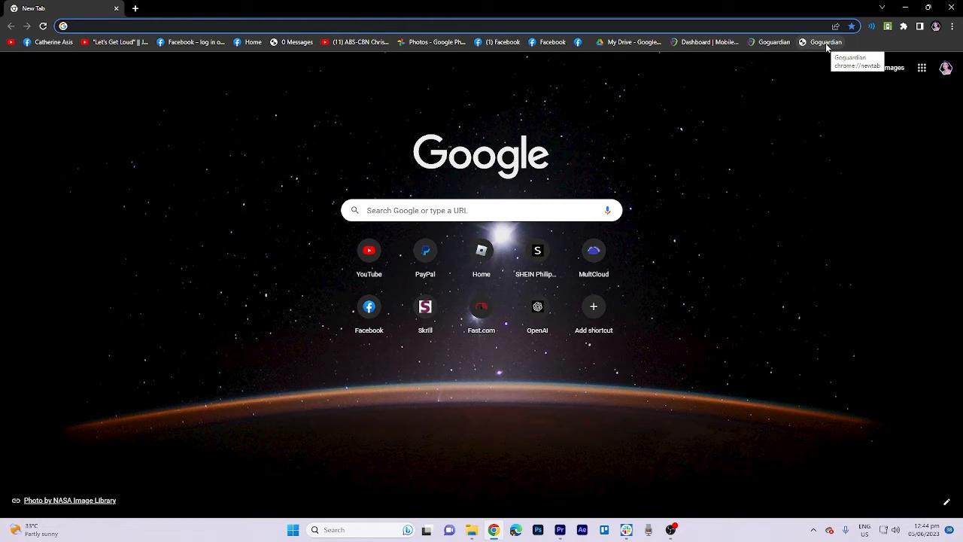
right_click(825, 42)
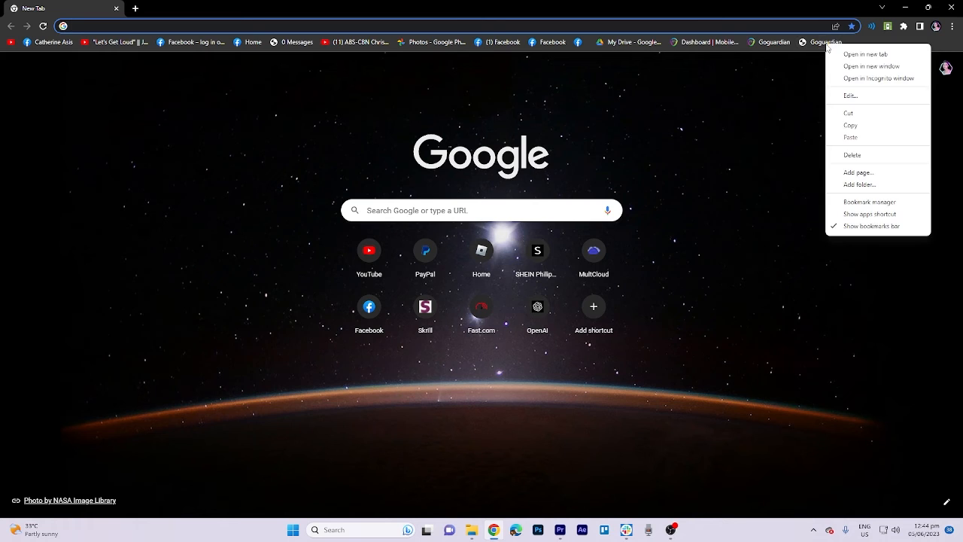
left_click(850, 96)
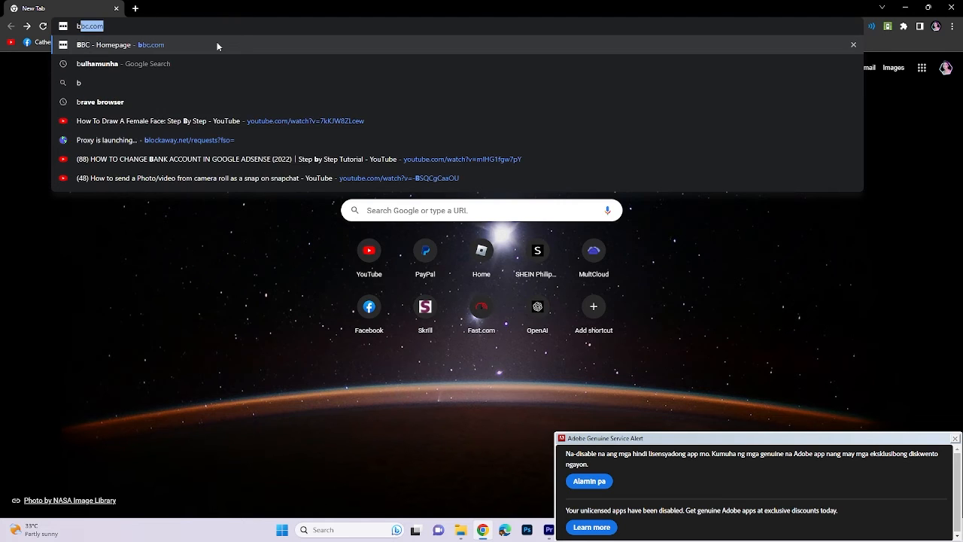
Search 'bckkkkkp' from the omnibox, then add a blank tab beside the results
type("bckkkk")
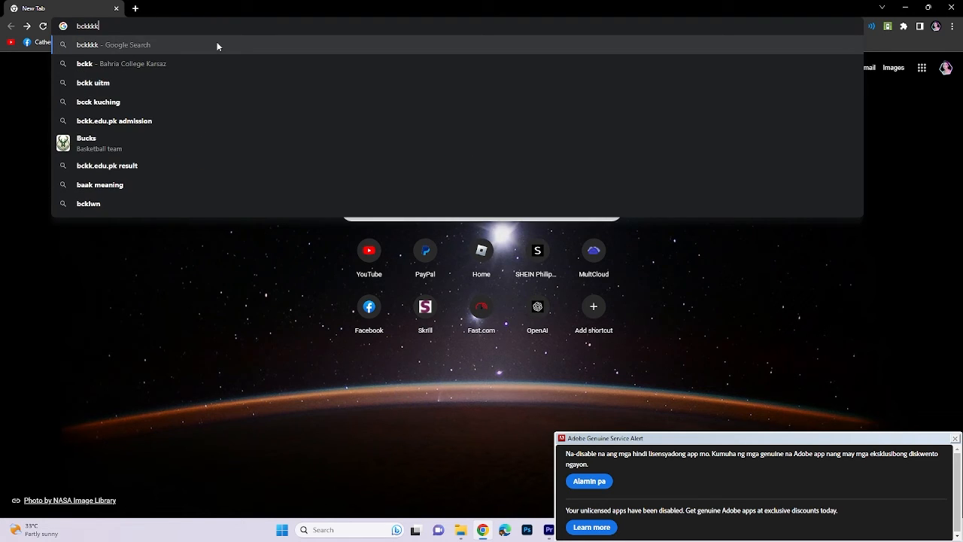
key("Return")
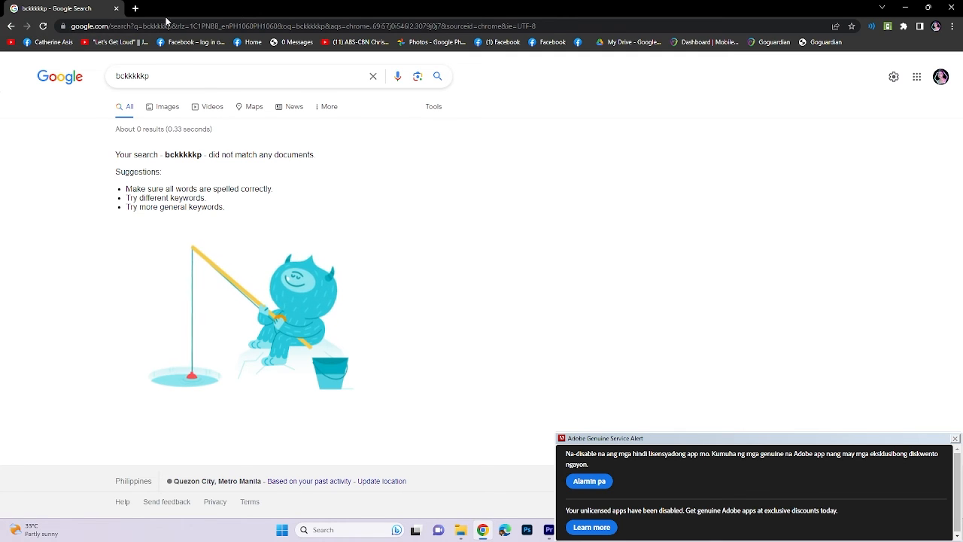
left_click(136, 9)
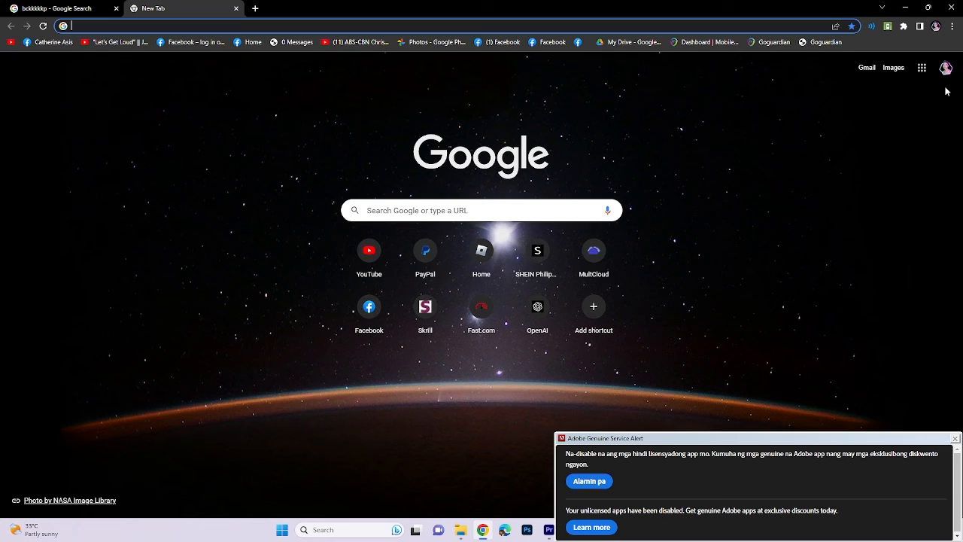
Show the Bookmarks submenu from Chrome's main menu to verify the Goguardian entry
left_click(951, 27)
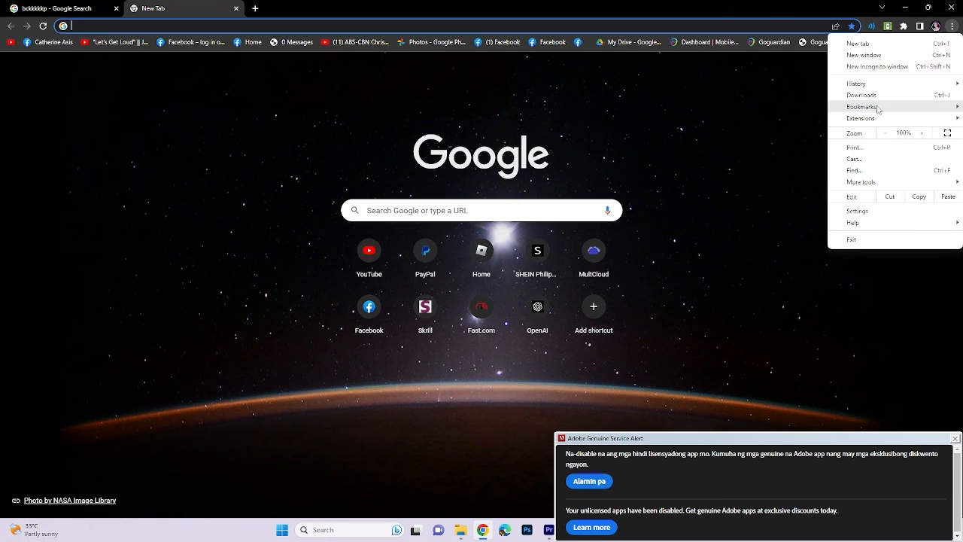
left_click(861, 105)
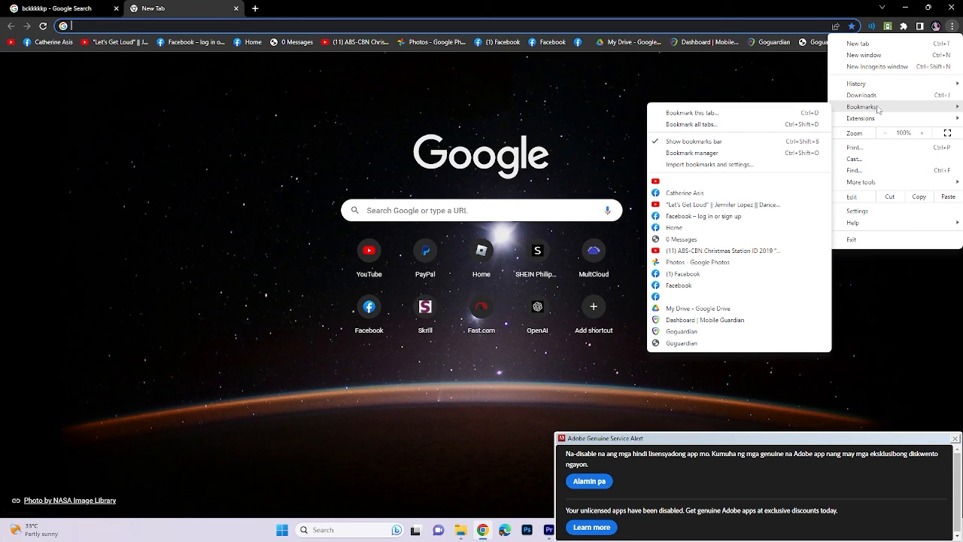